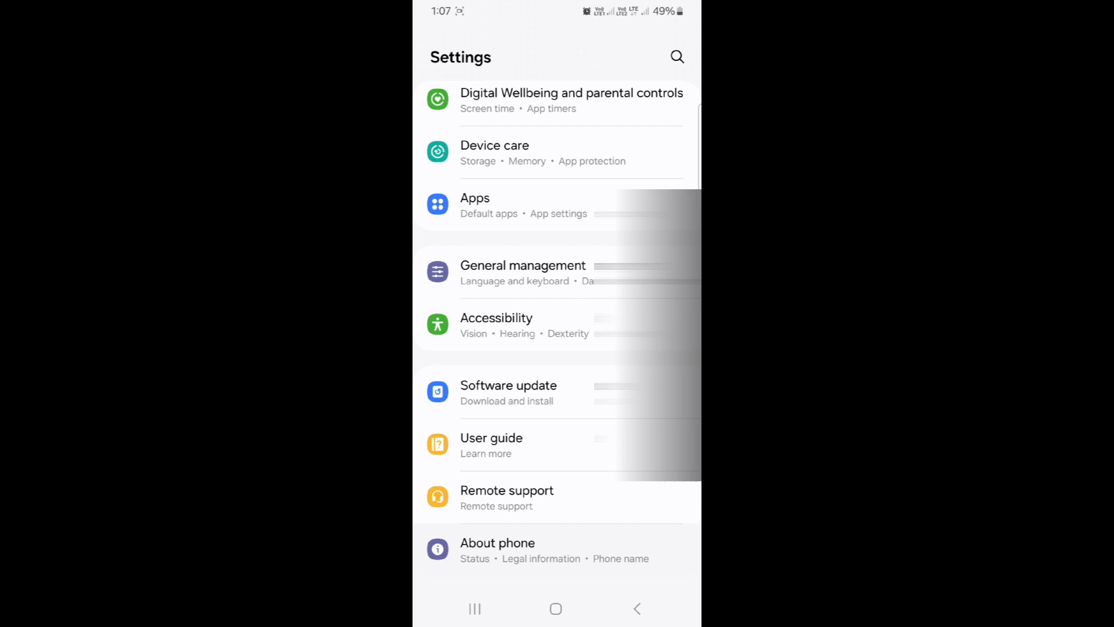
# Review the phone's device details and return to the main Settings list
pyautogui.click(498, 549)
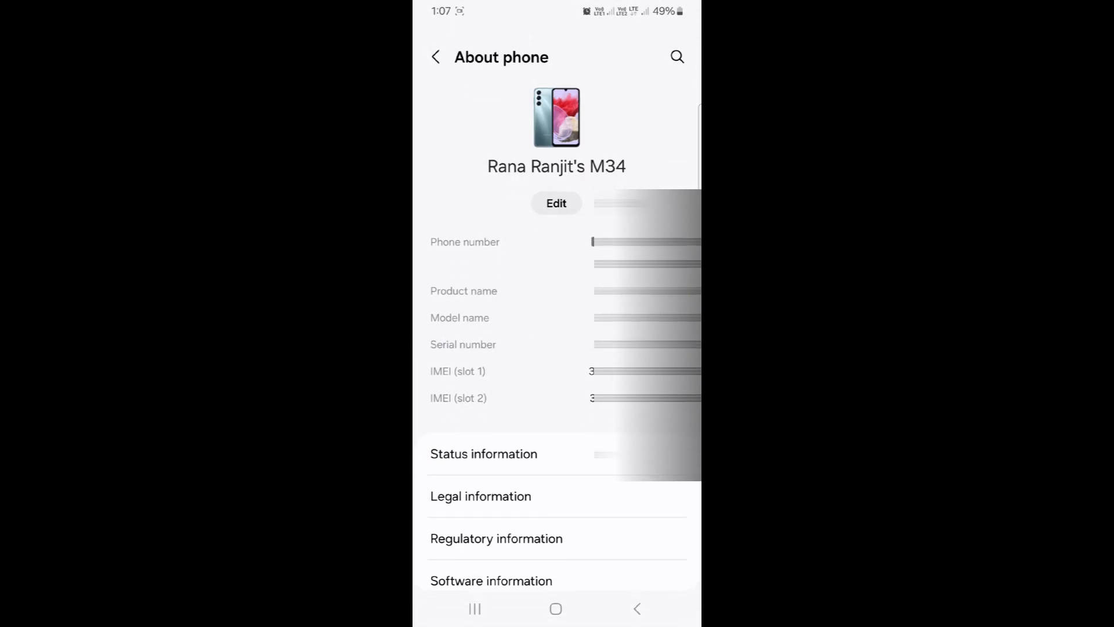
pyautogui.scroll(-3)
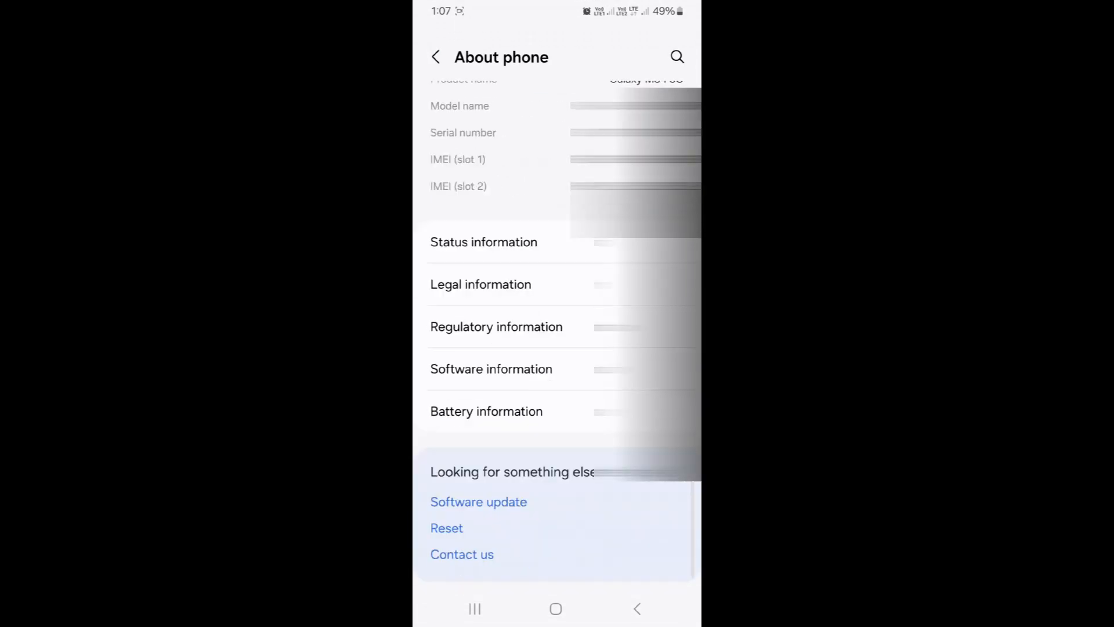
pyautogui.scroll(-3)
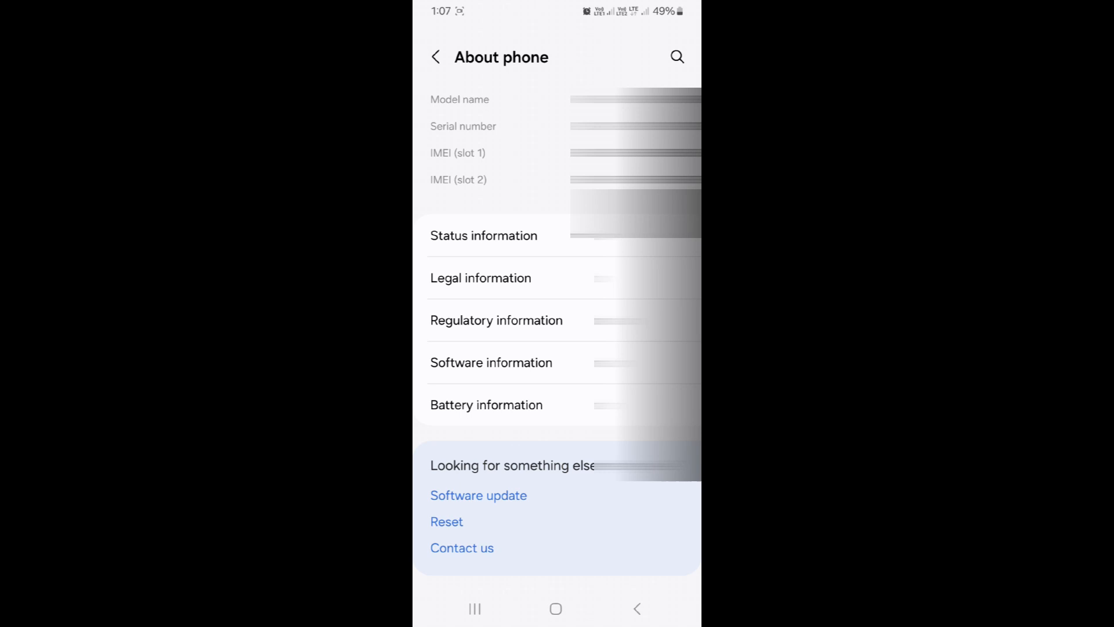
pyautogui.click(484, 235)
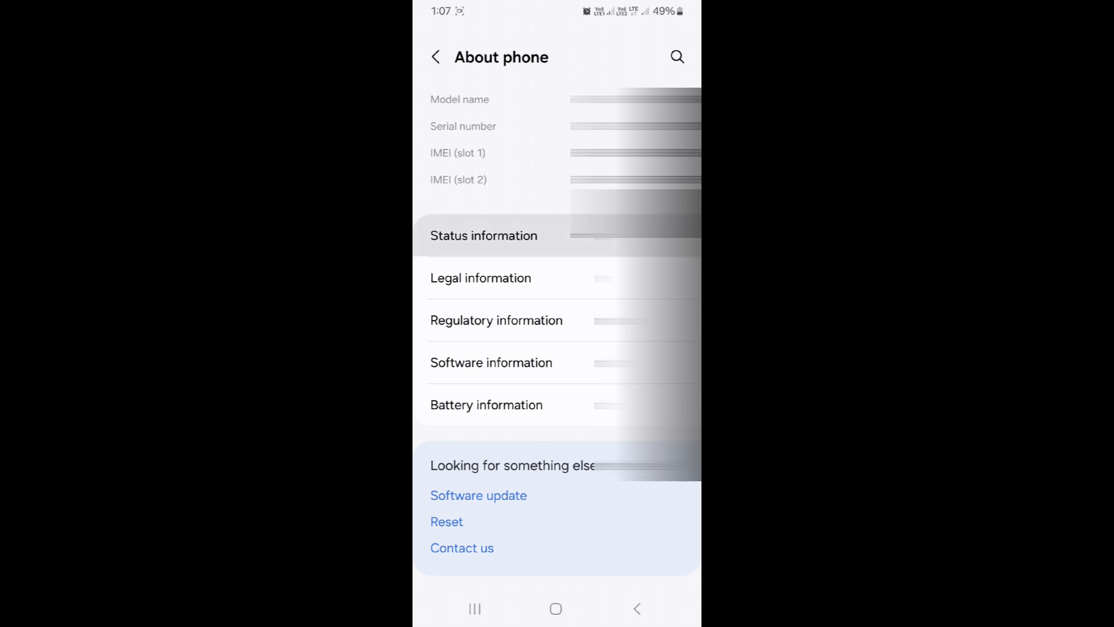
pyautogui.click(483, 235)
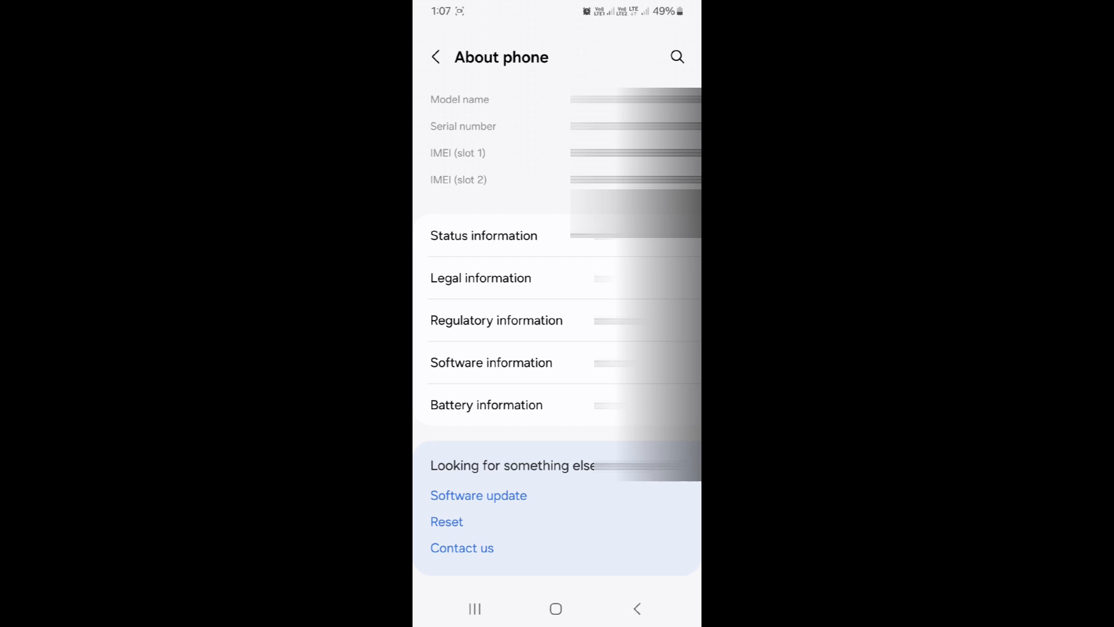
pyautogui.click(436, 57)
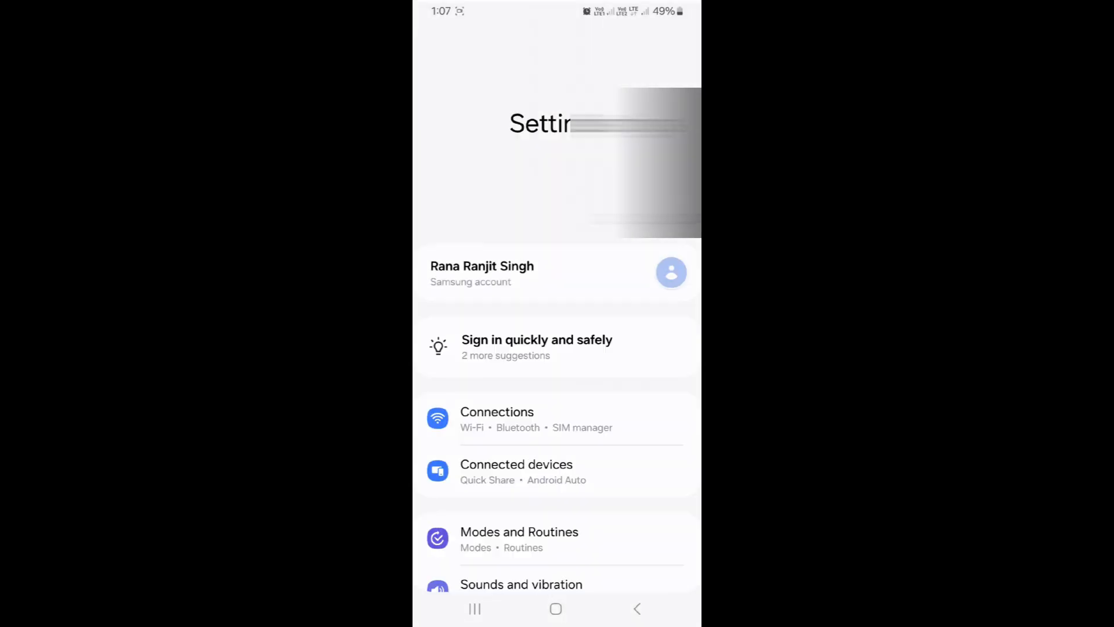
# View both active SIMs in Connections > SIM manager, then leave for the home screen
pyautogui.click(497, 419)
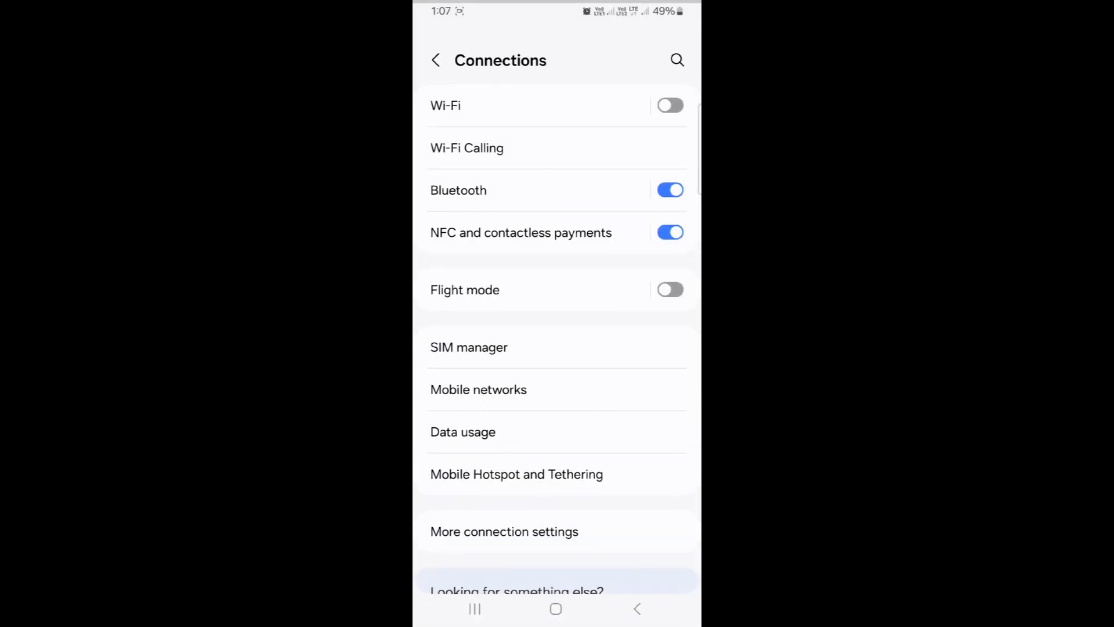
pyautogui.scroll(-3)
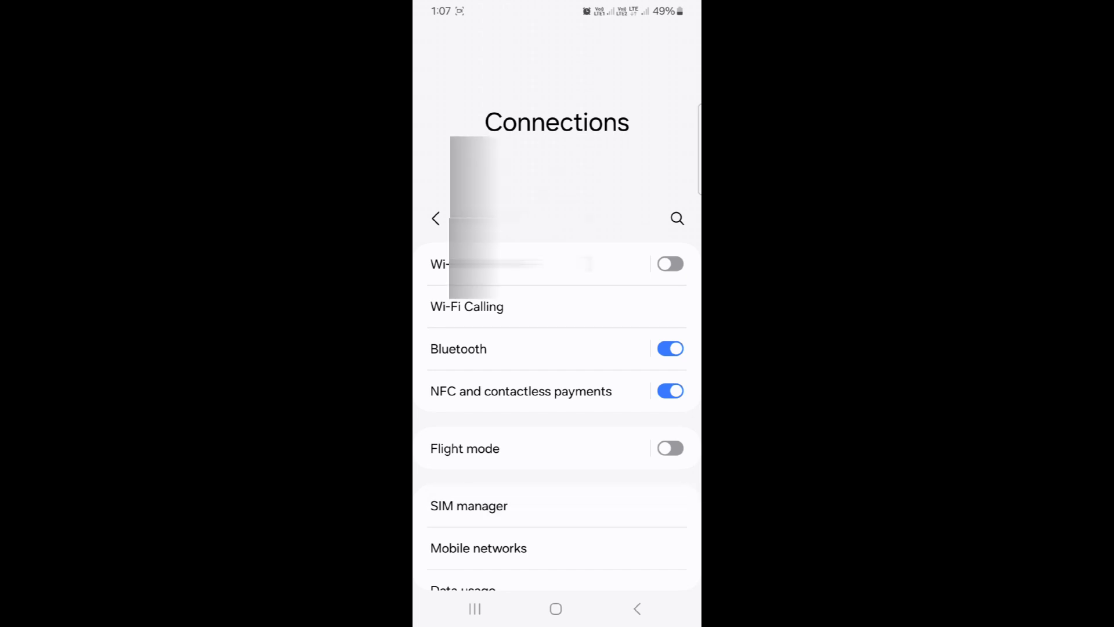
pyautogui.click(469, 505)
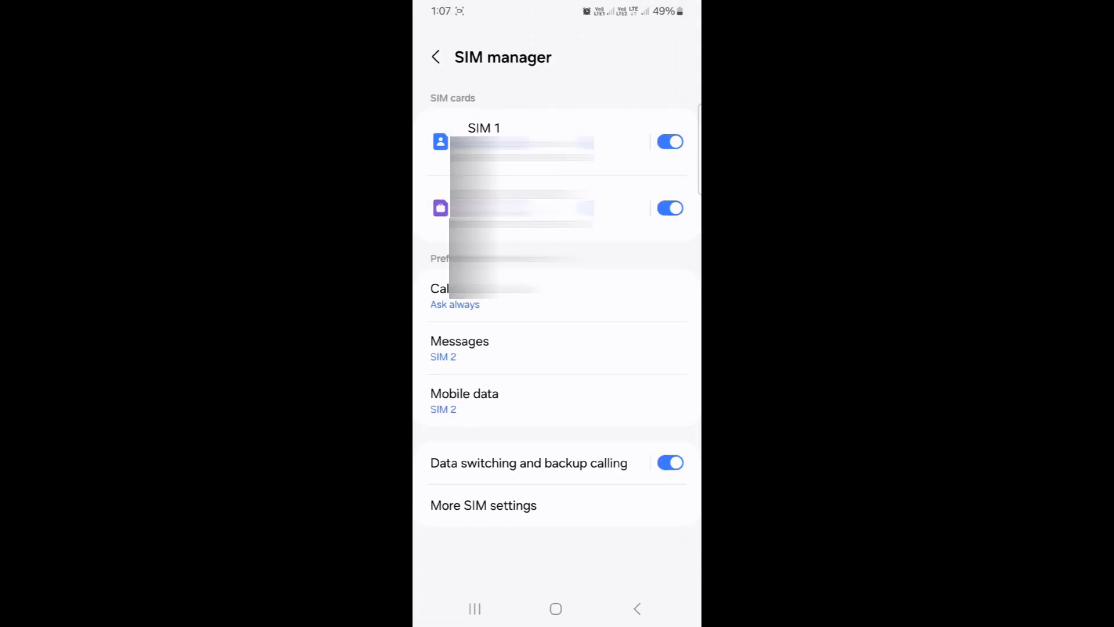
pyautogui.click(637, 609)
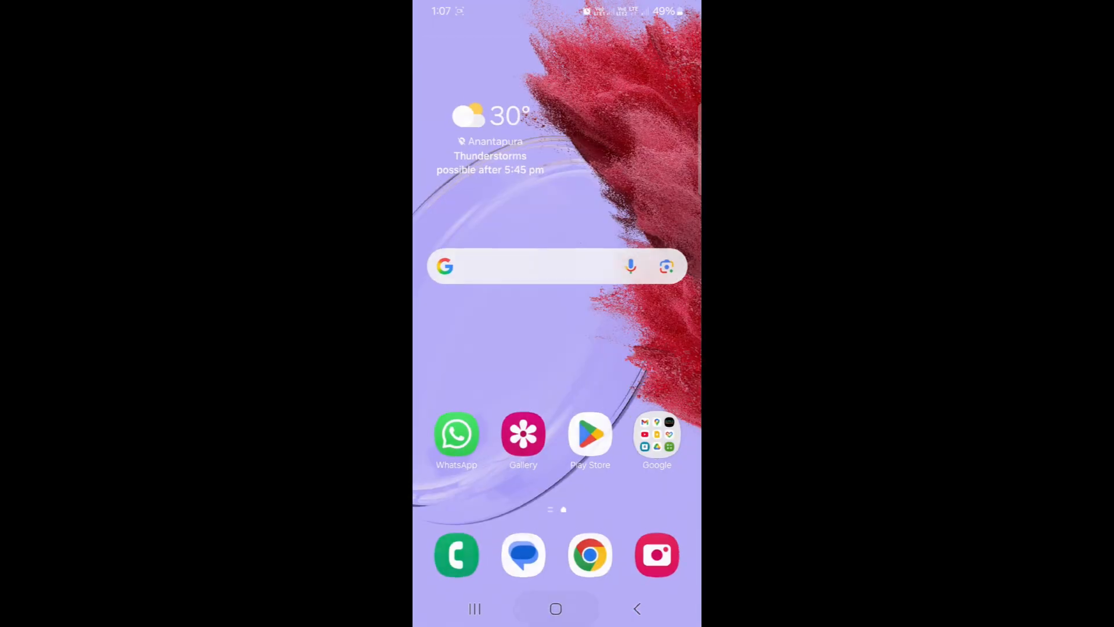
# Place a test call to a saved contact from the Phone app and end it
pyautogui.click(457, 555)
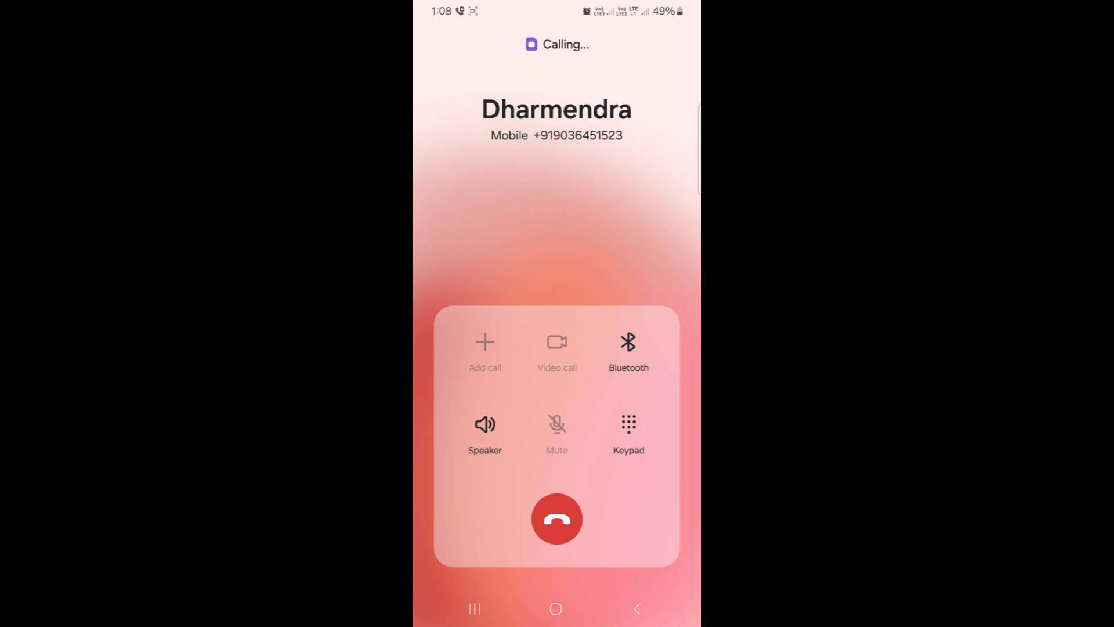
pyautogui.click(556, 518)
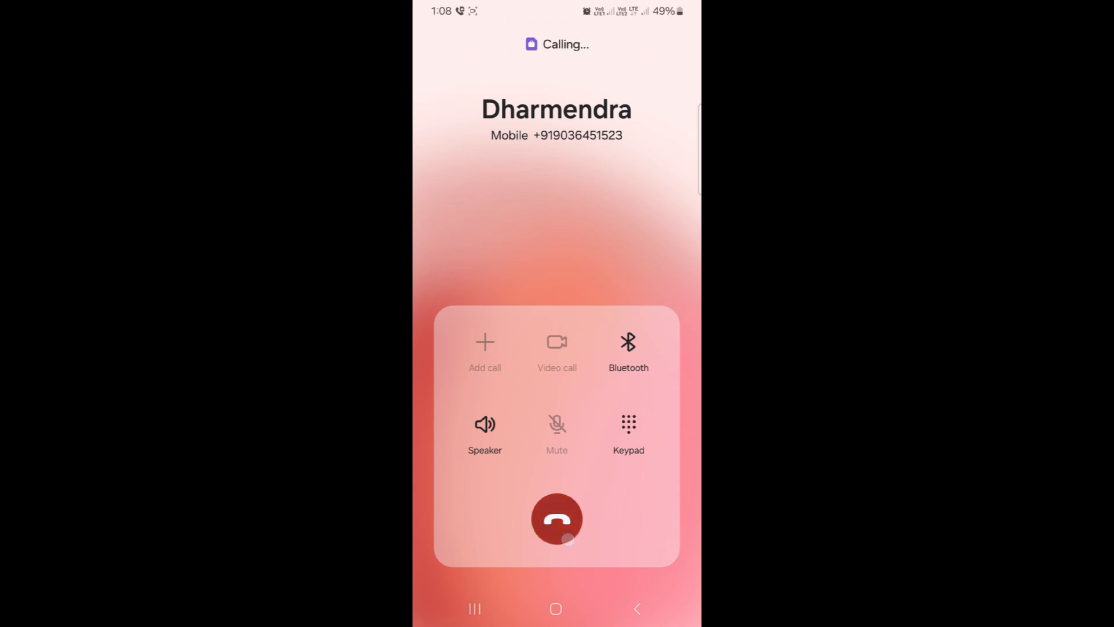
pyautogui.click(556, 519)
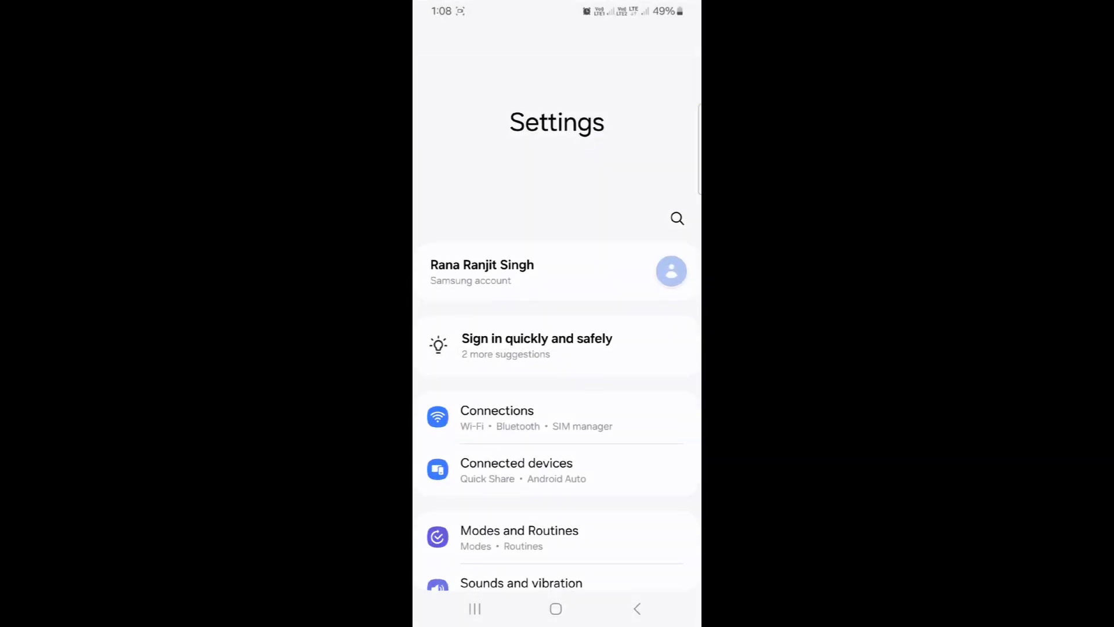
# Connect Wi-Fi to a network and return to the Connections page
pyautogui.click(496, 418)
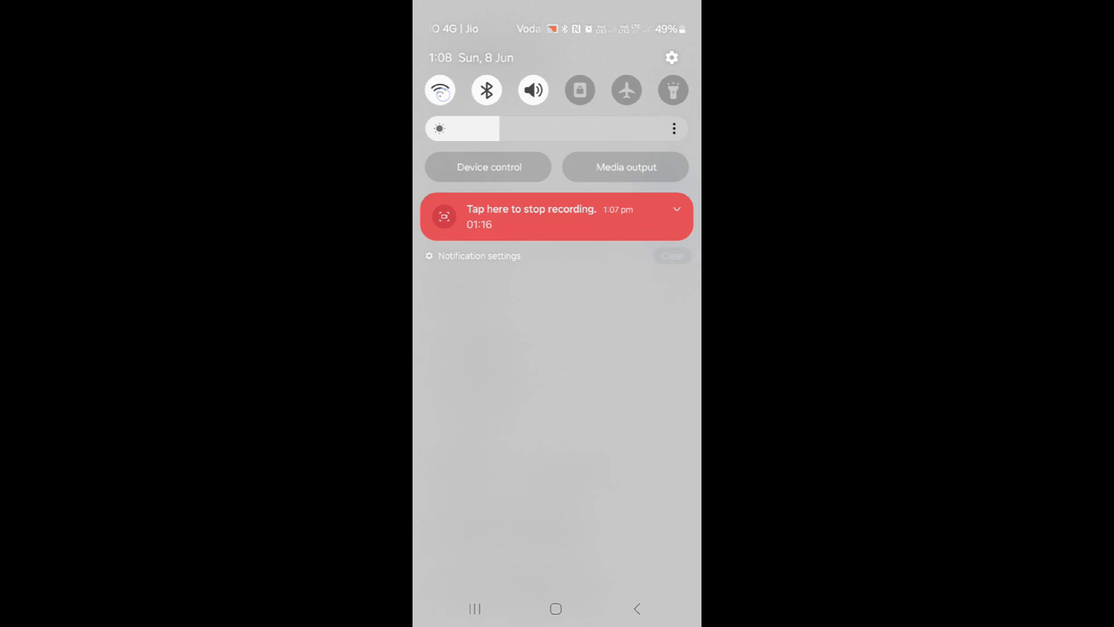
pyautogui.click(440, 89)
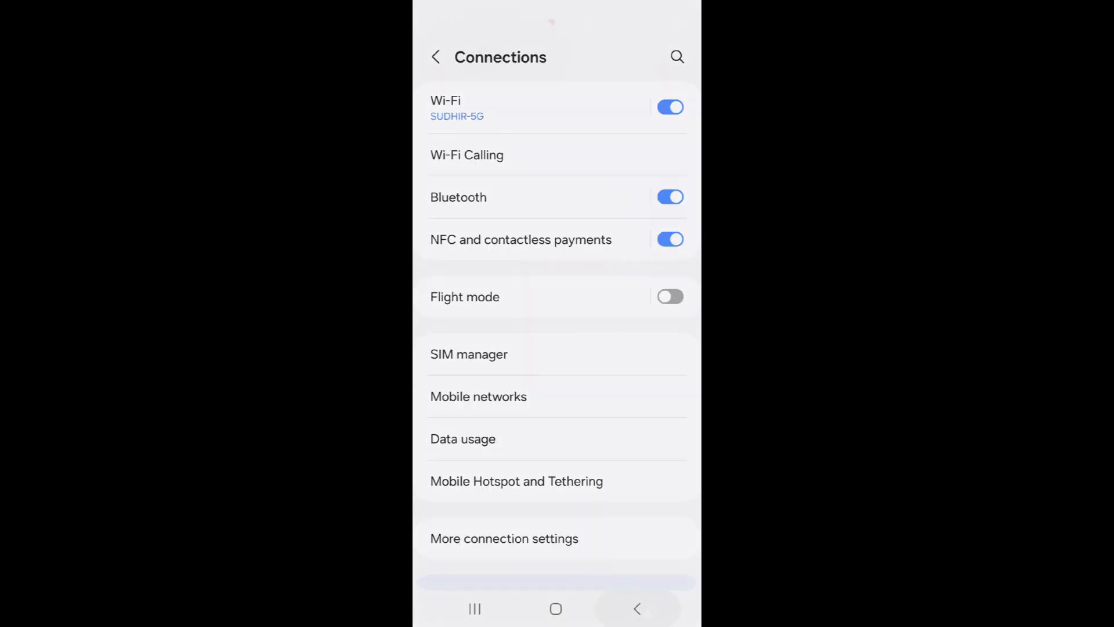
pyautogui.click(436, 57)
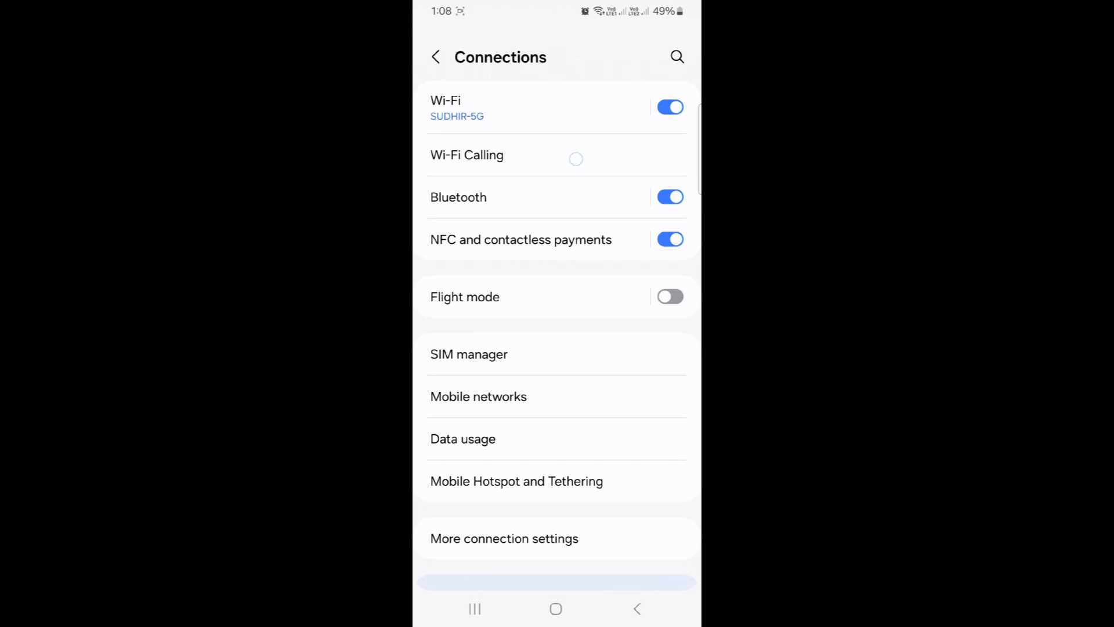
# Switch on Wi-Fi Calling for the SIMs and keep SIM 1's preference on Wi-Fi preferred
pyautogui.click(466, 154)
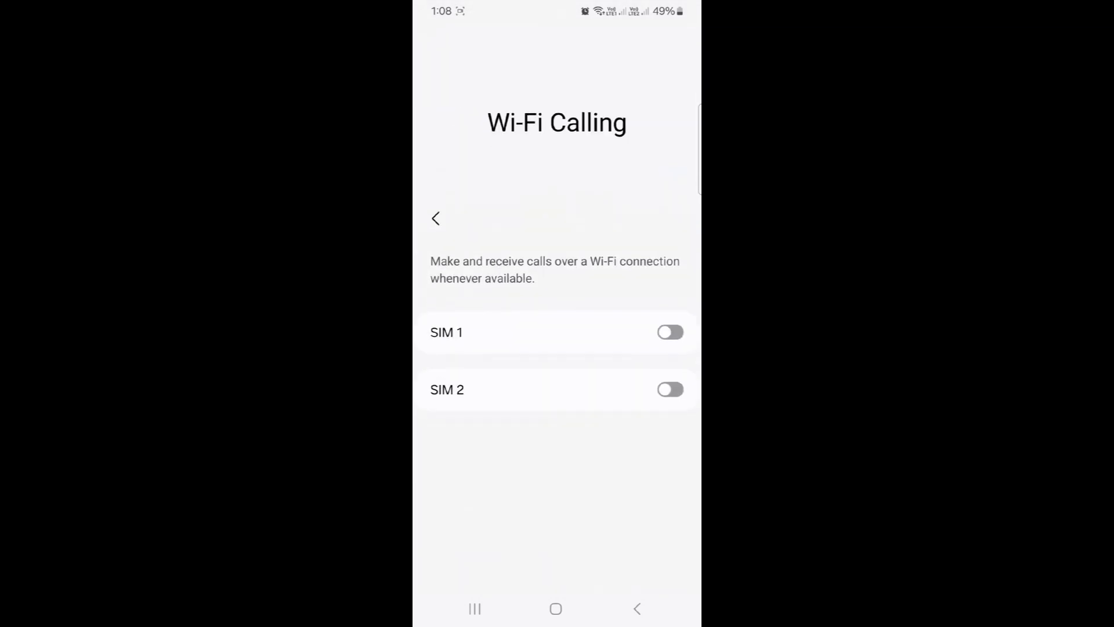
pyautogui.click(668, 388)
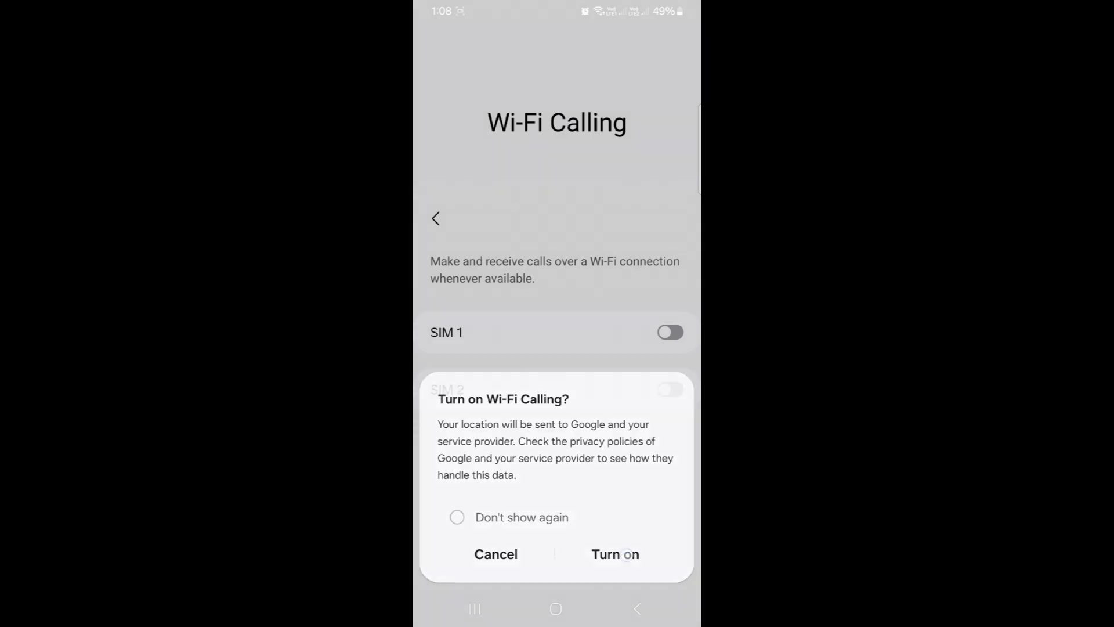
pyautogui.click(615, 555)
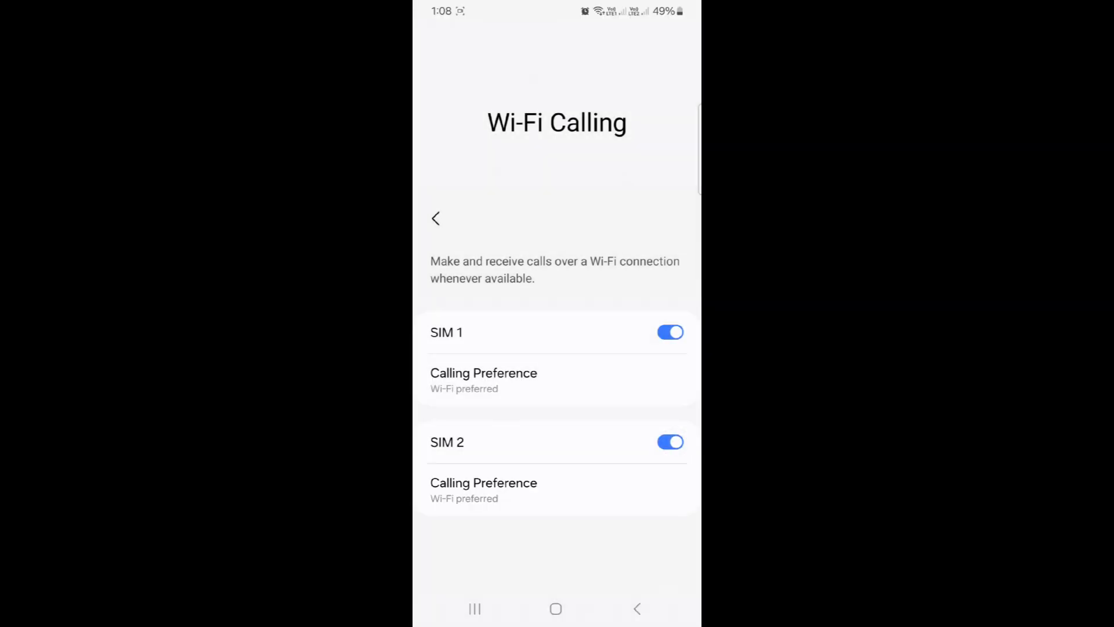
pyautogui.click(483, 381)
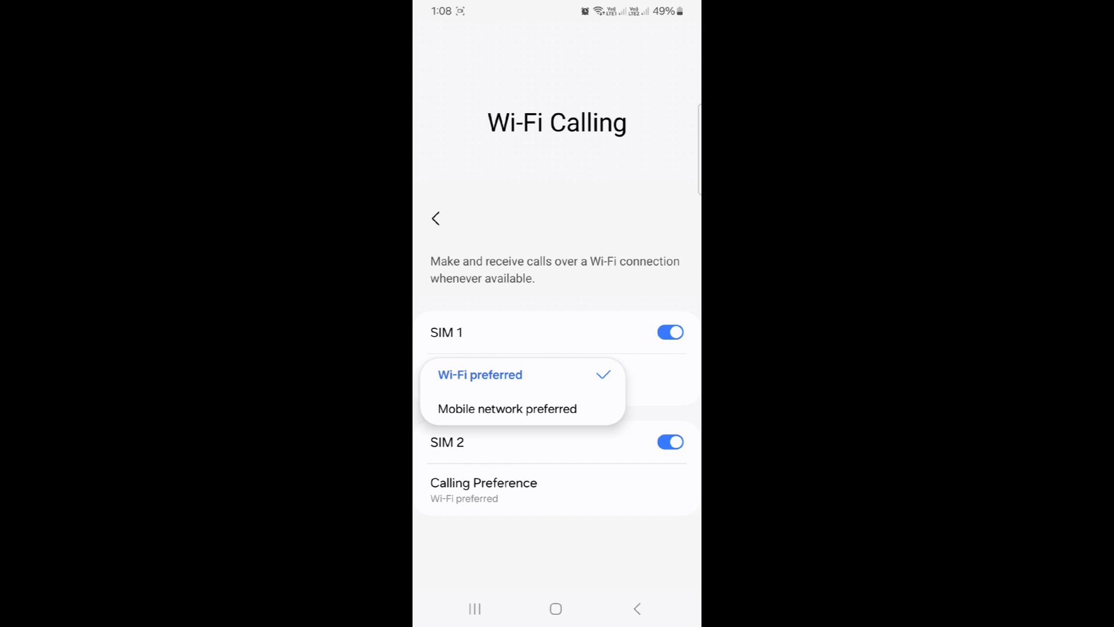
pyautogui.click(480, 375)
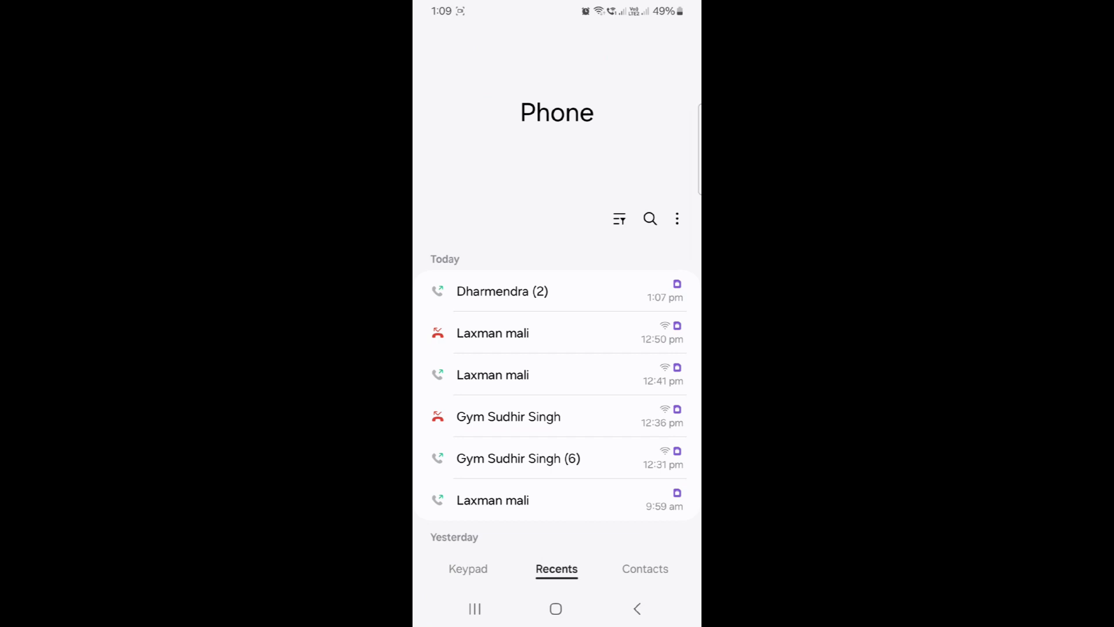
# Dial 198 on the keypad, put it on speakerphone and hang up while calling
pyautogui.click(468, 568)
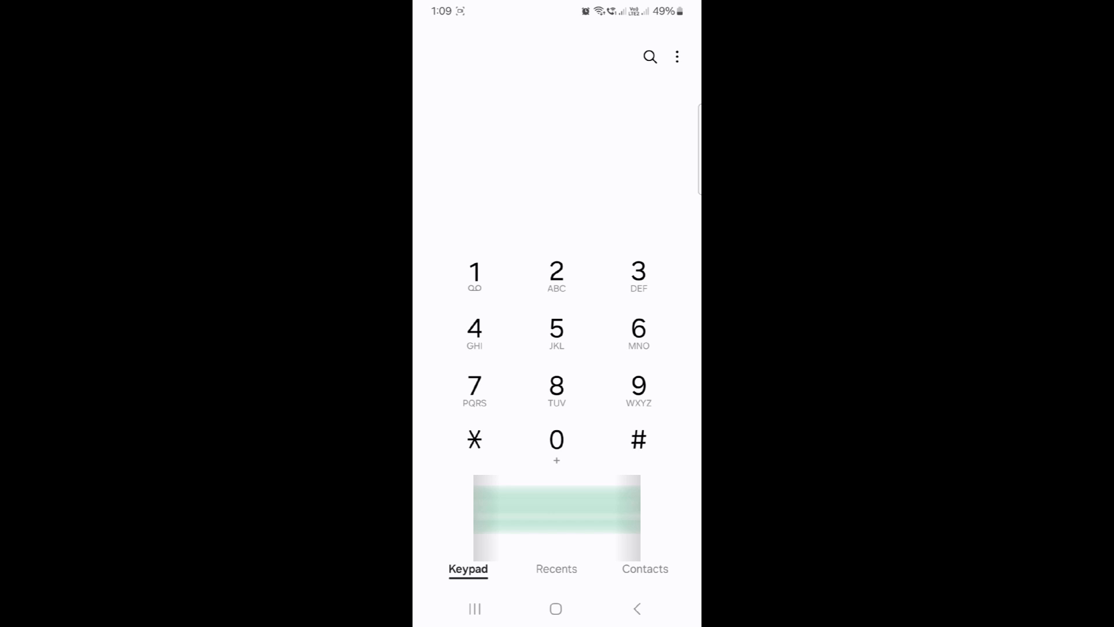
pyautogui.click(555, 516)
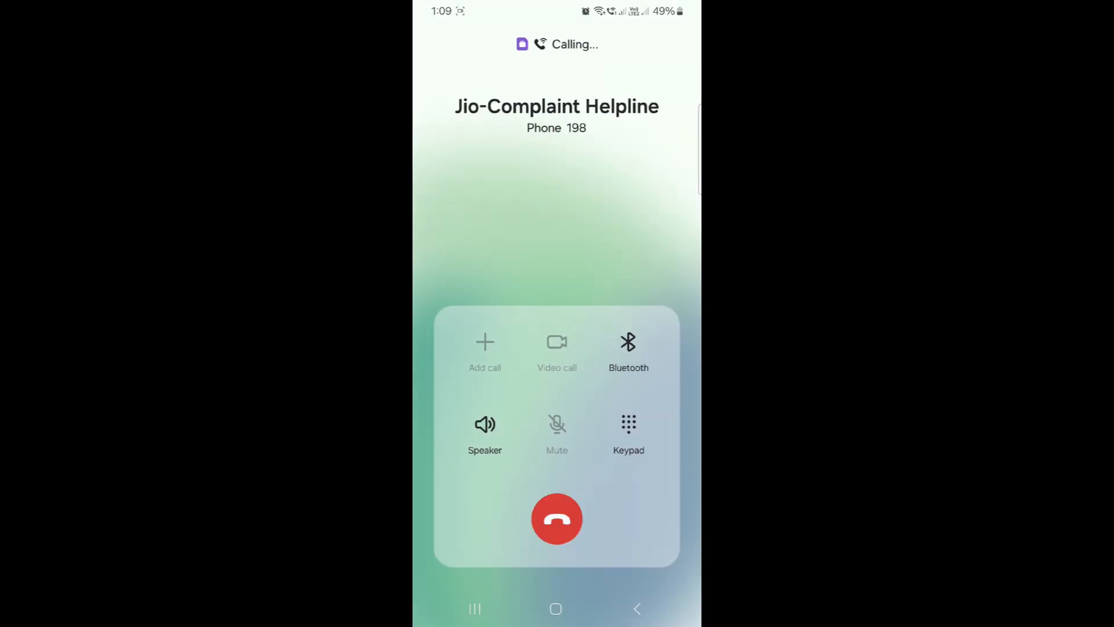
pyautogui.click(485, 424)
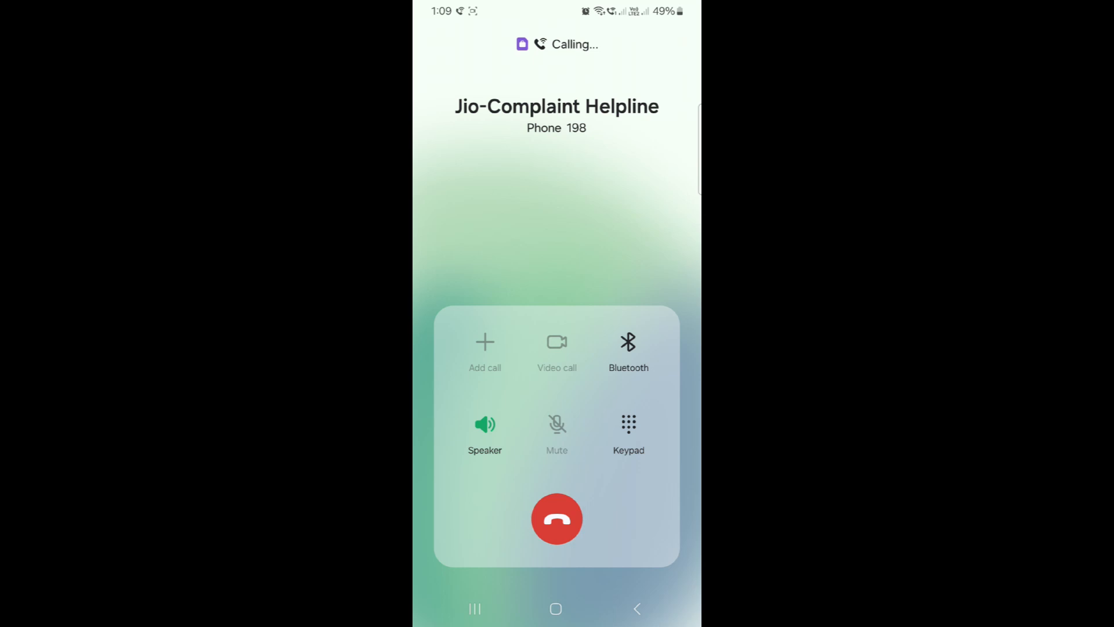
pyautogui.click(556, 518)
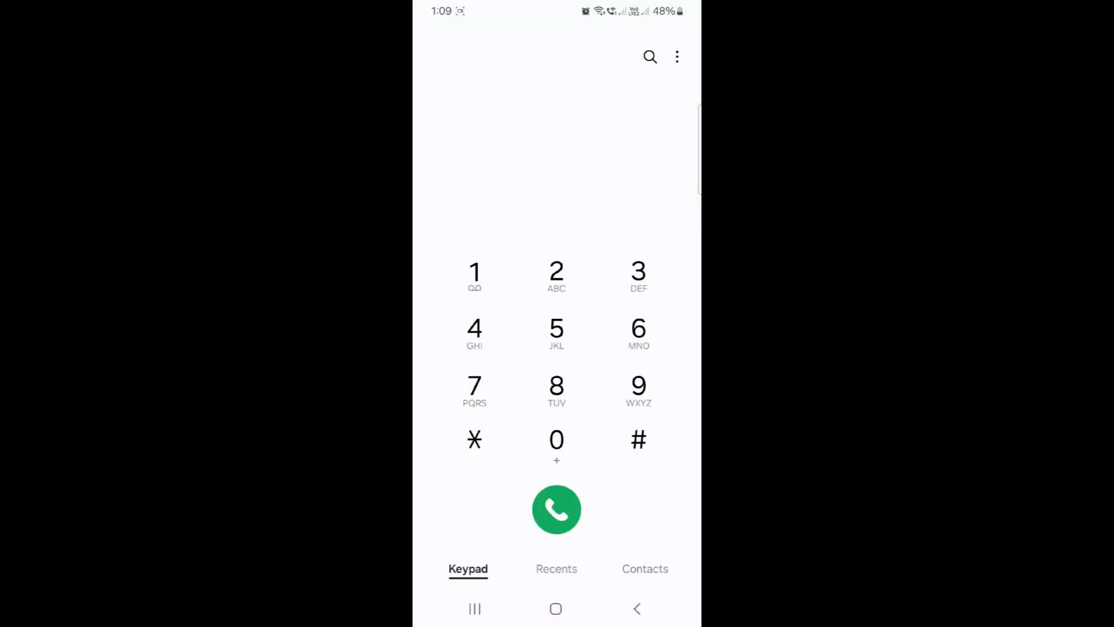
# Dial 121, put it on speakerphone and hang up while calling
pyautogui.click(556, 509)
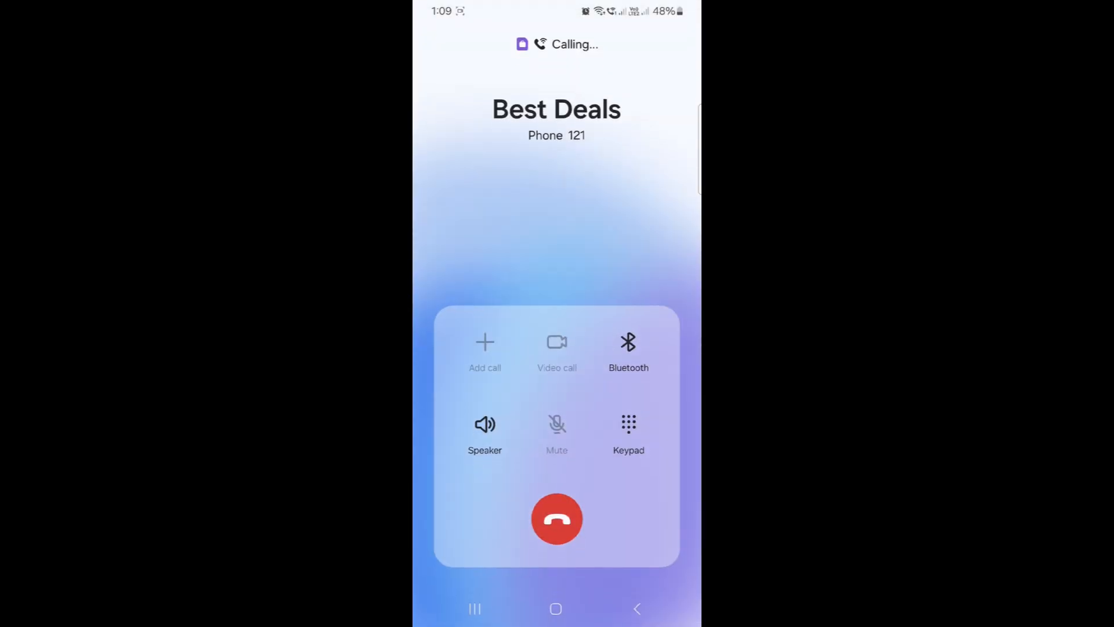
pyautogui.click(485, 423)
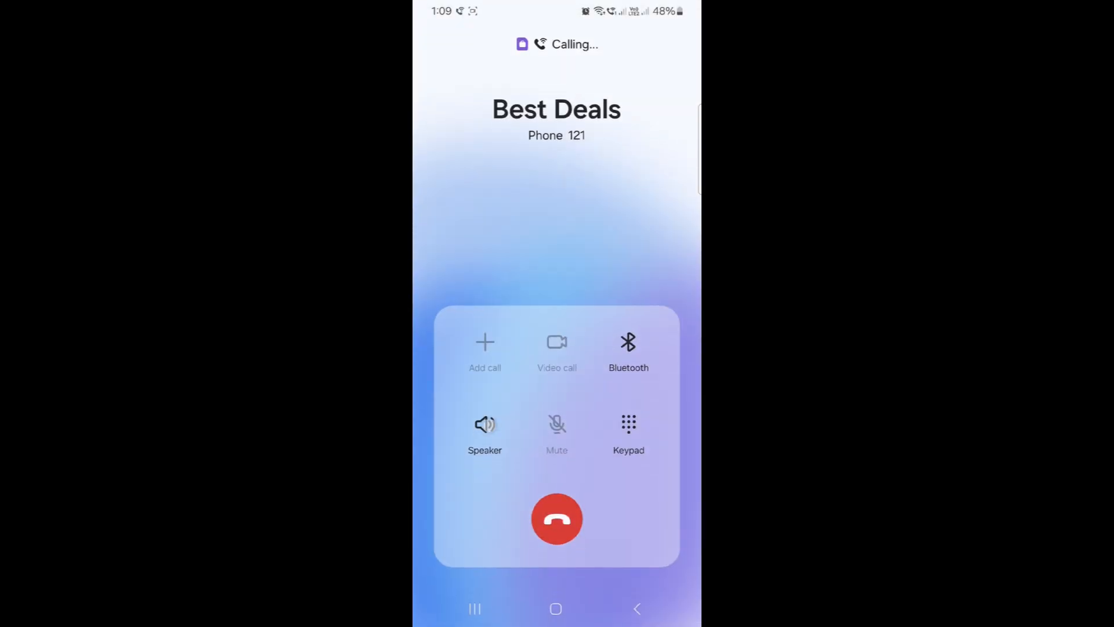
pyautogui.click(485, 423)
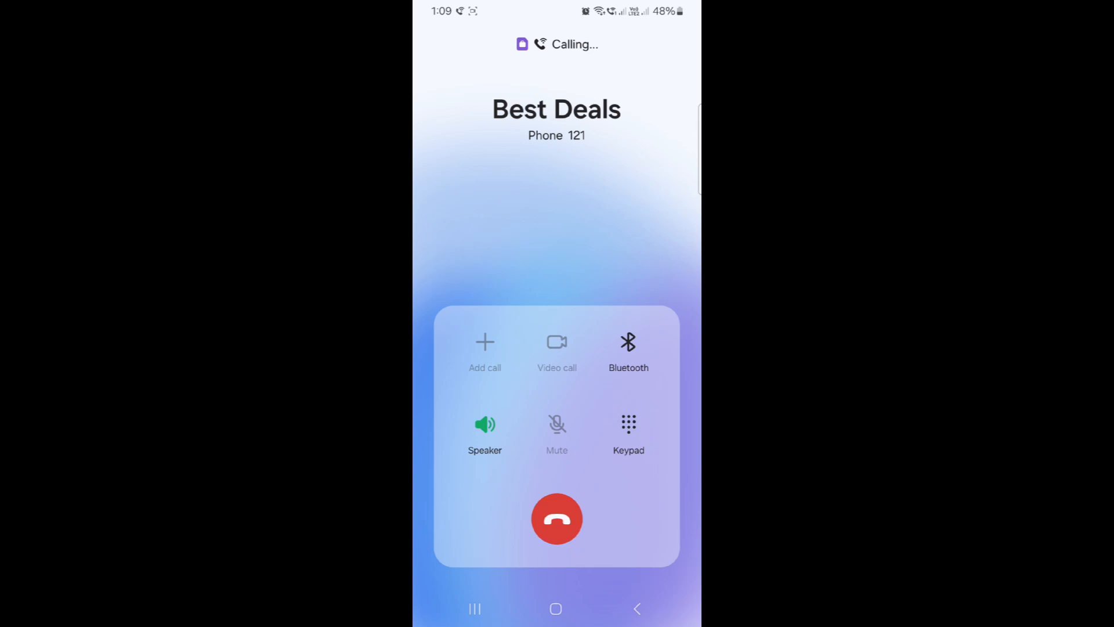
pyautogui.click(555, 519)
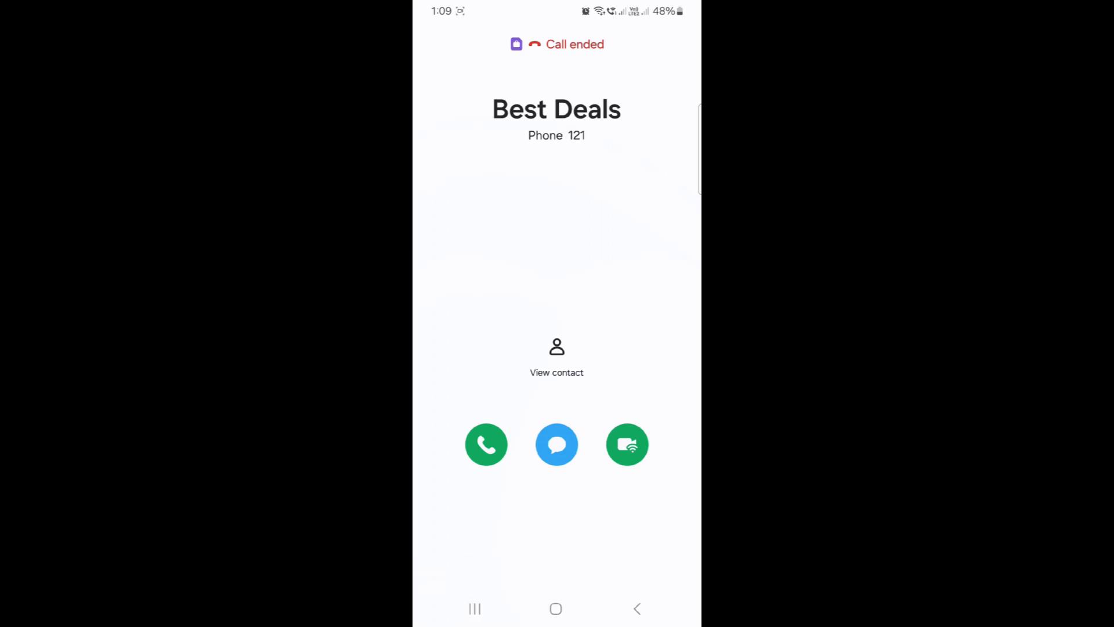
pyautogui.scroll(-3)
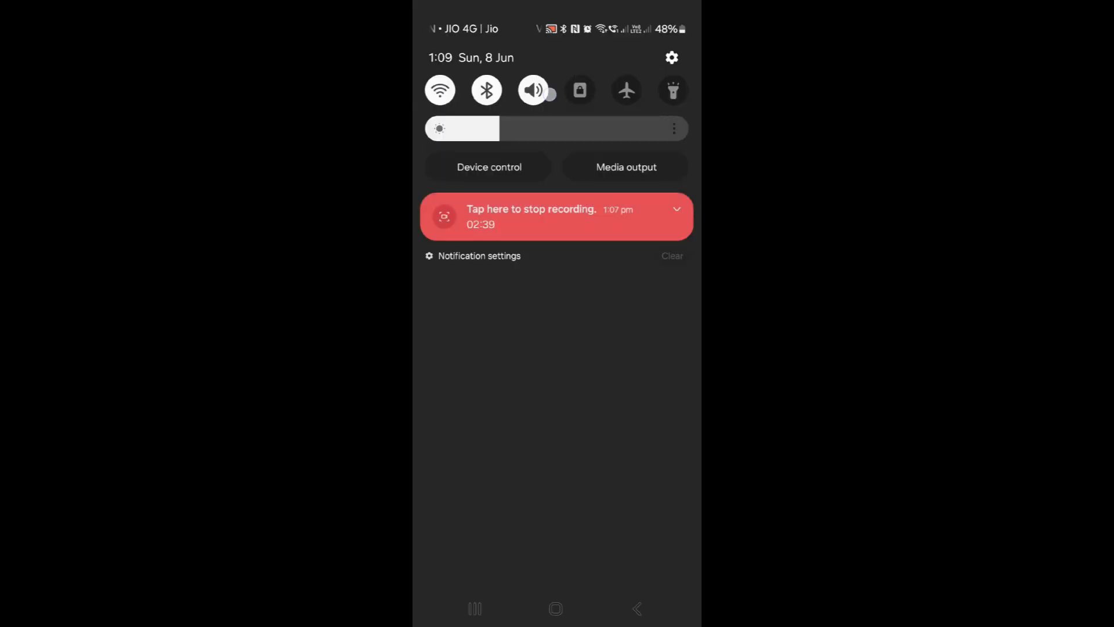
# From the quick panel, reach Connections and the Wi-Fi Calling page
pyautogui.click(671, 58)
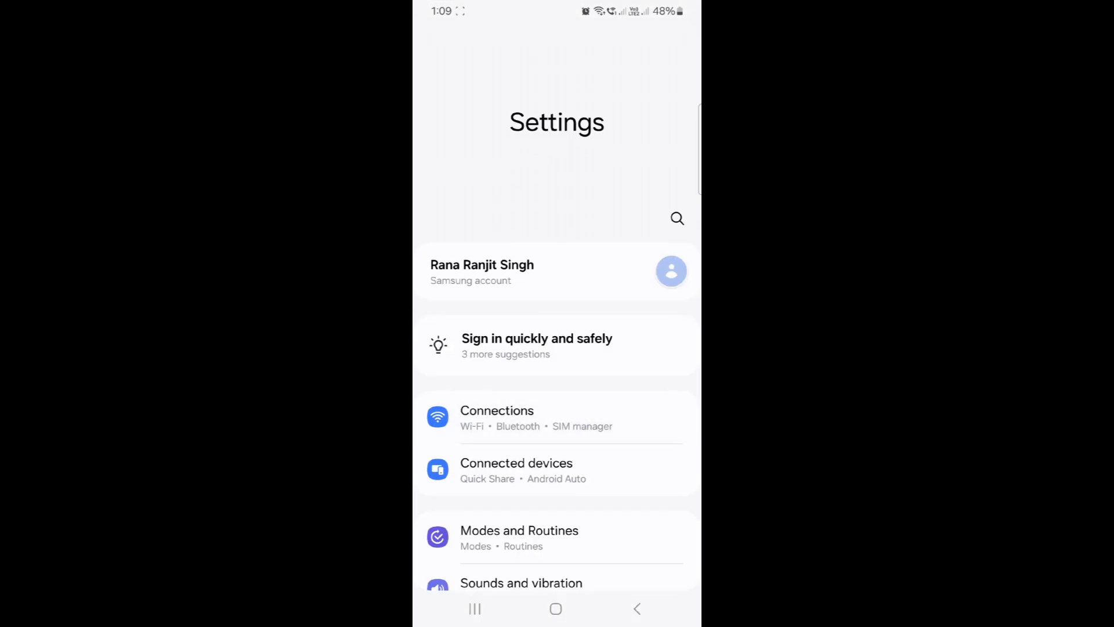
pyautogui.click(496, 416)
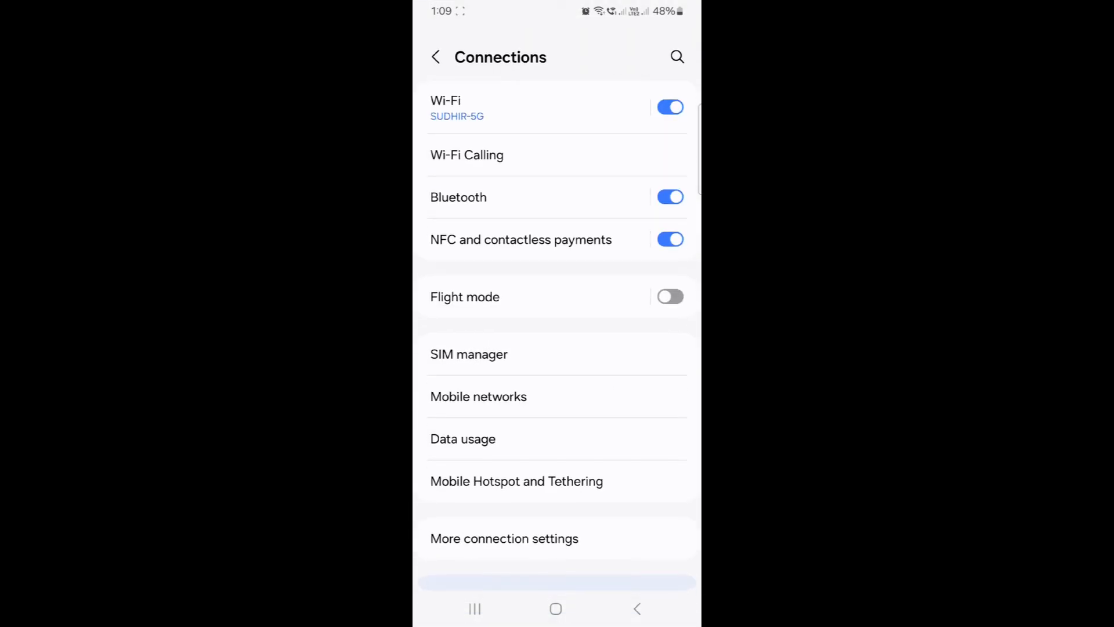
pyautogui.click(466, 154)
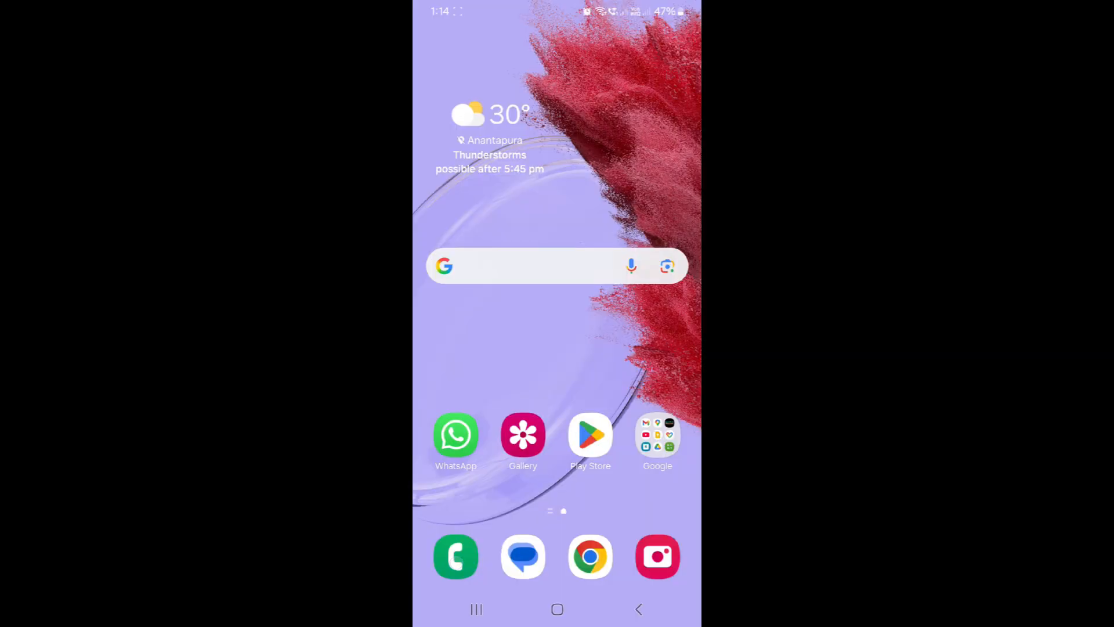
# Call 121 (Best Deals), let it connect, then hang up
pyautogui.click(456, 556)
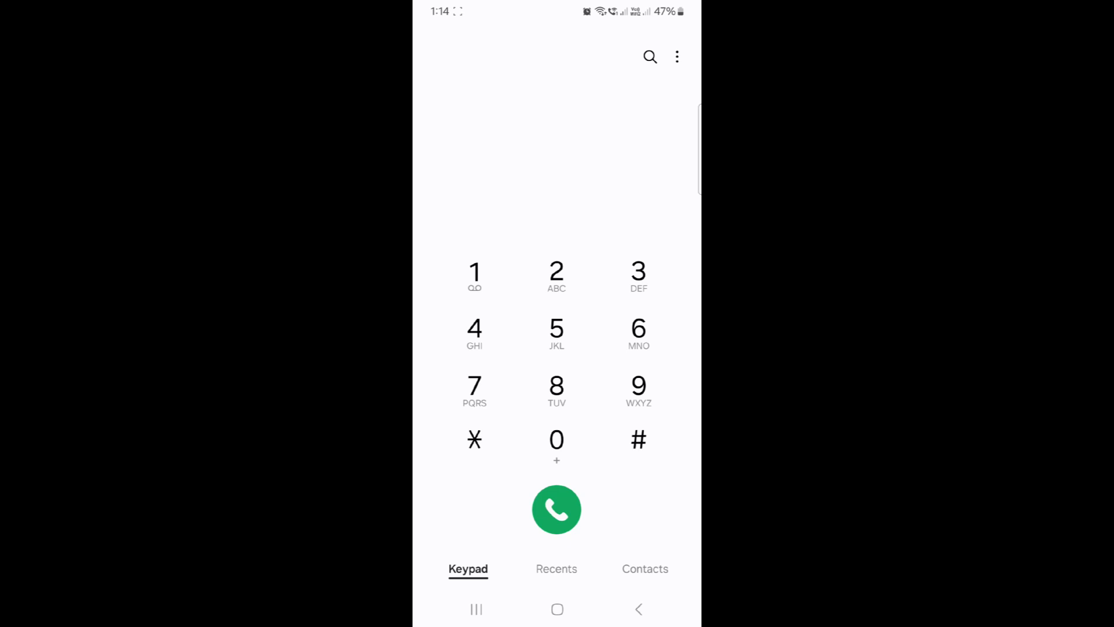
pyautogui.click(556, 509)
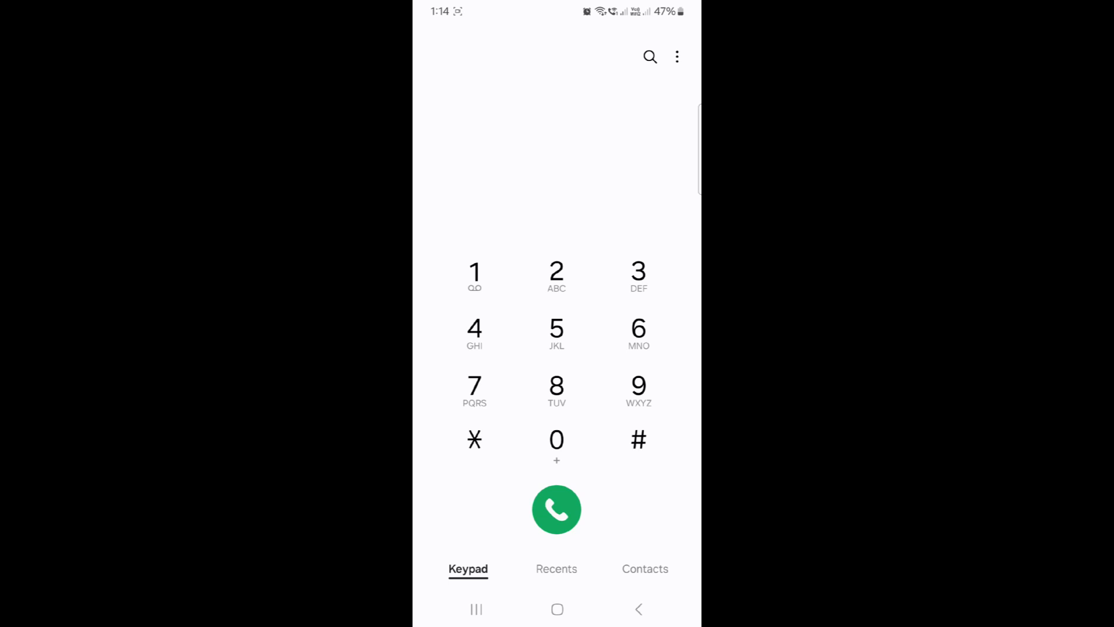
pyautogui.click(556, 509)
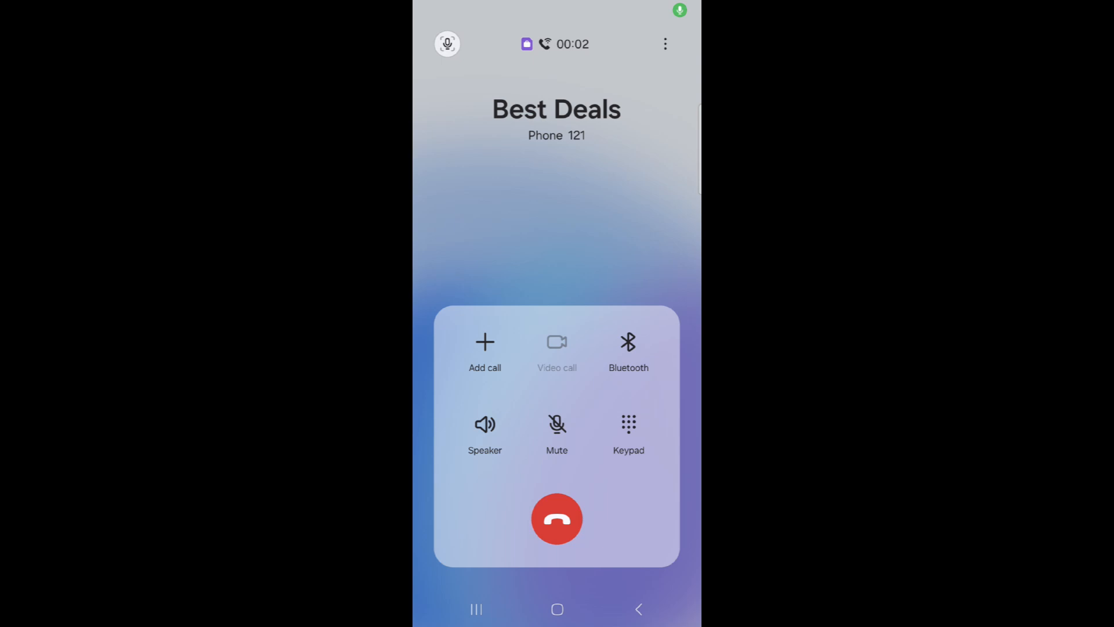
pyautogui.click(557, 518)
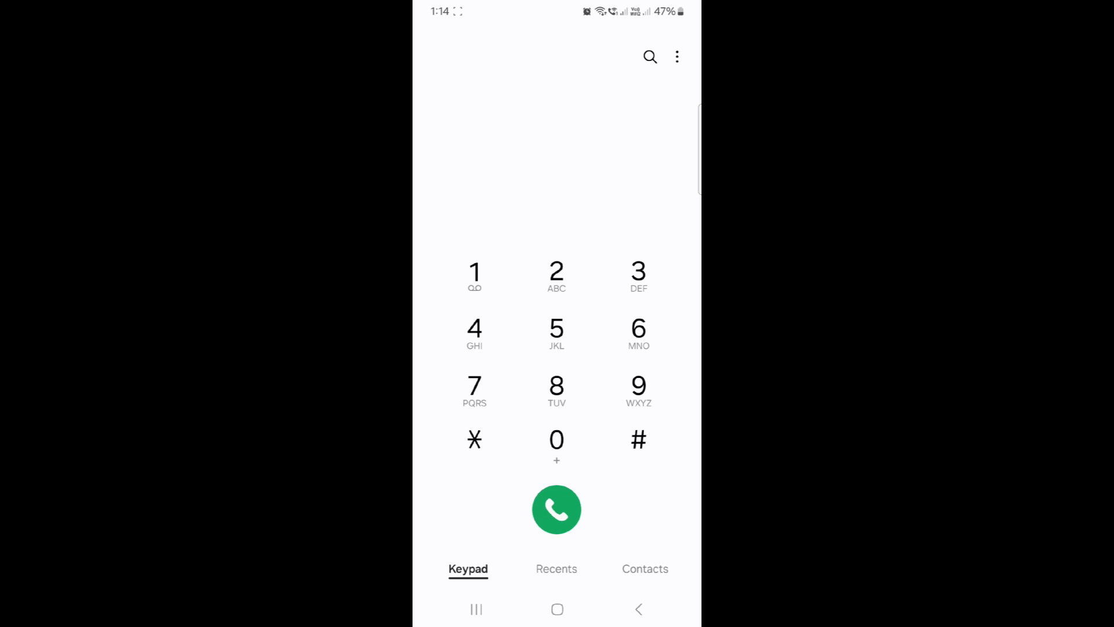
# Call 198 (Jio-Complaint Helpline), put the connected call on speaker, then hang up
pyautogui.click(556, 510)
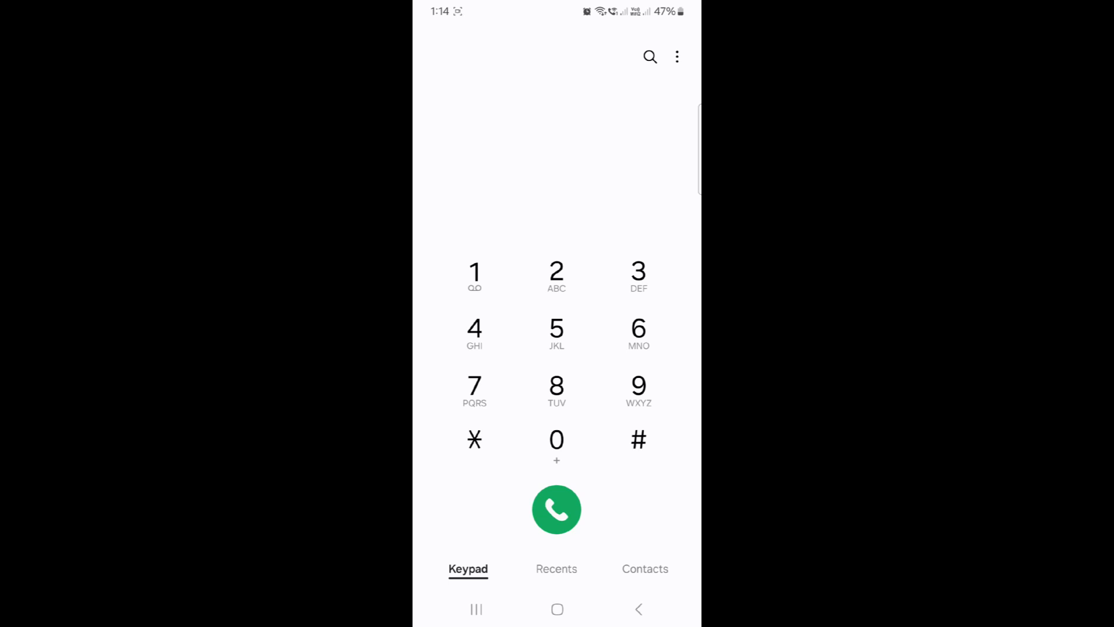
pyautogui.click(555, 509)
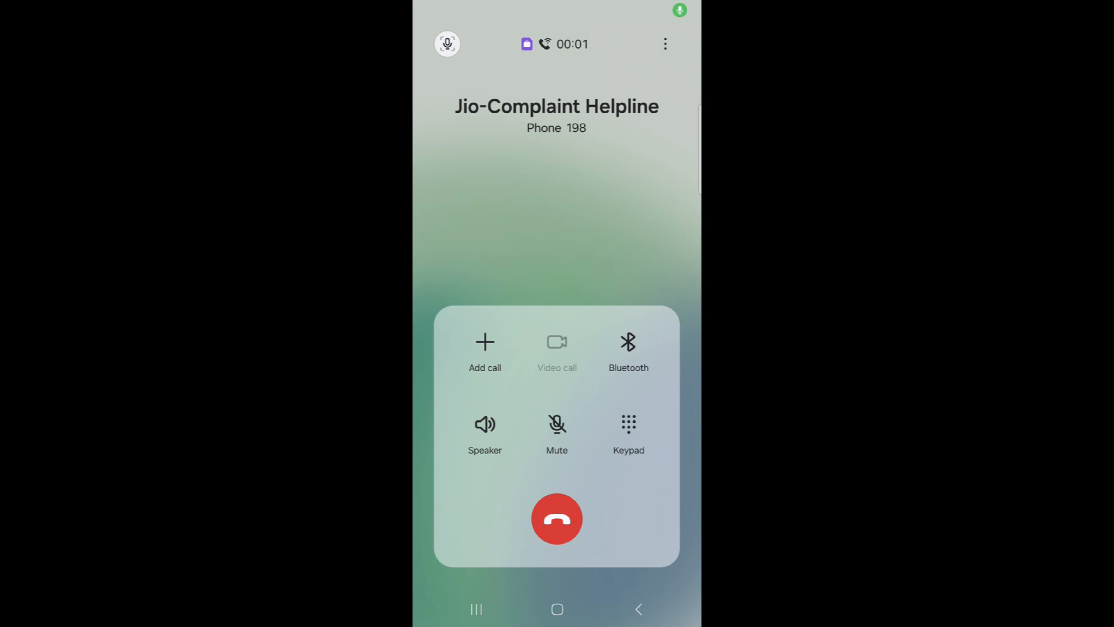
pyautogui.click(485, 424)
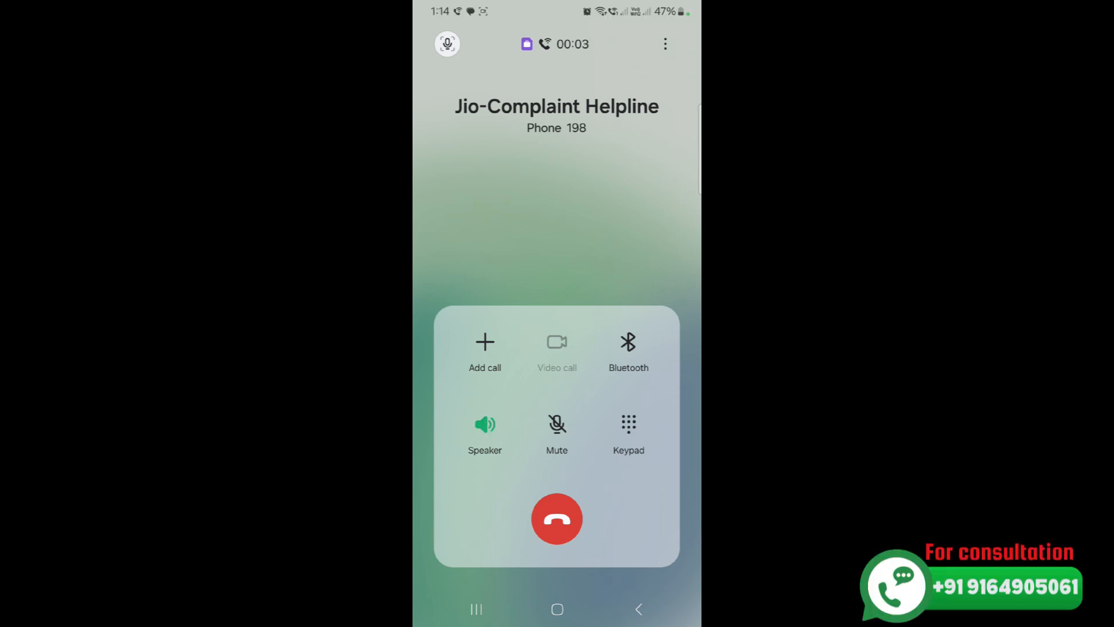
pyautogui.click(555, 518)
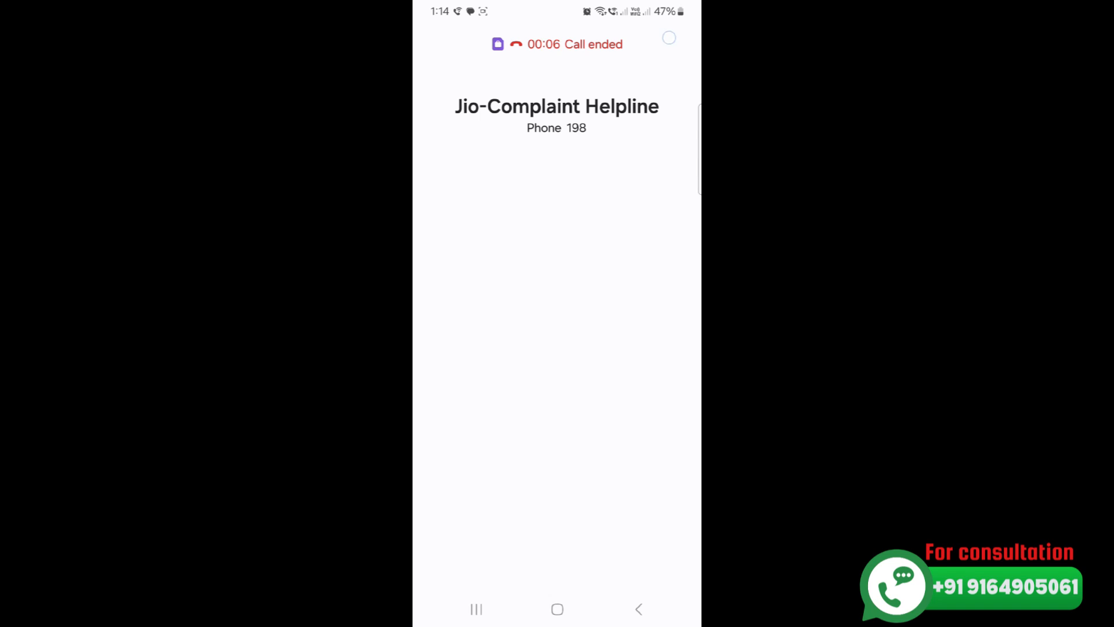